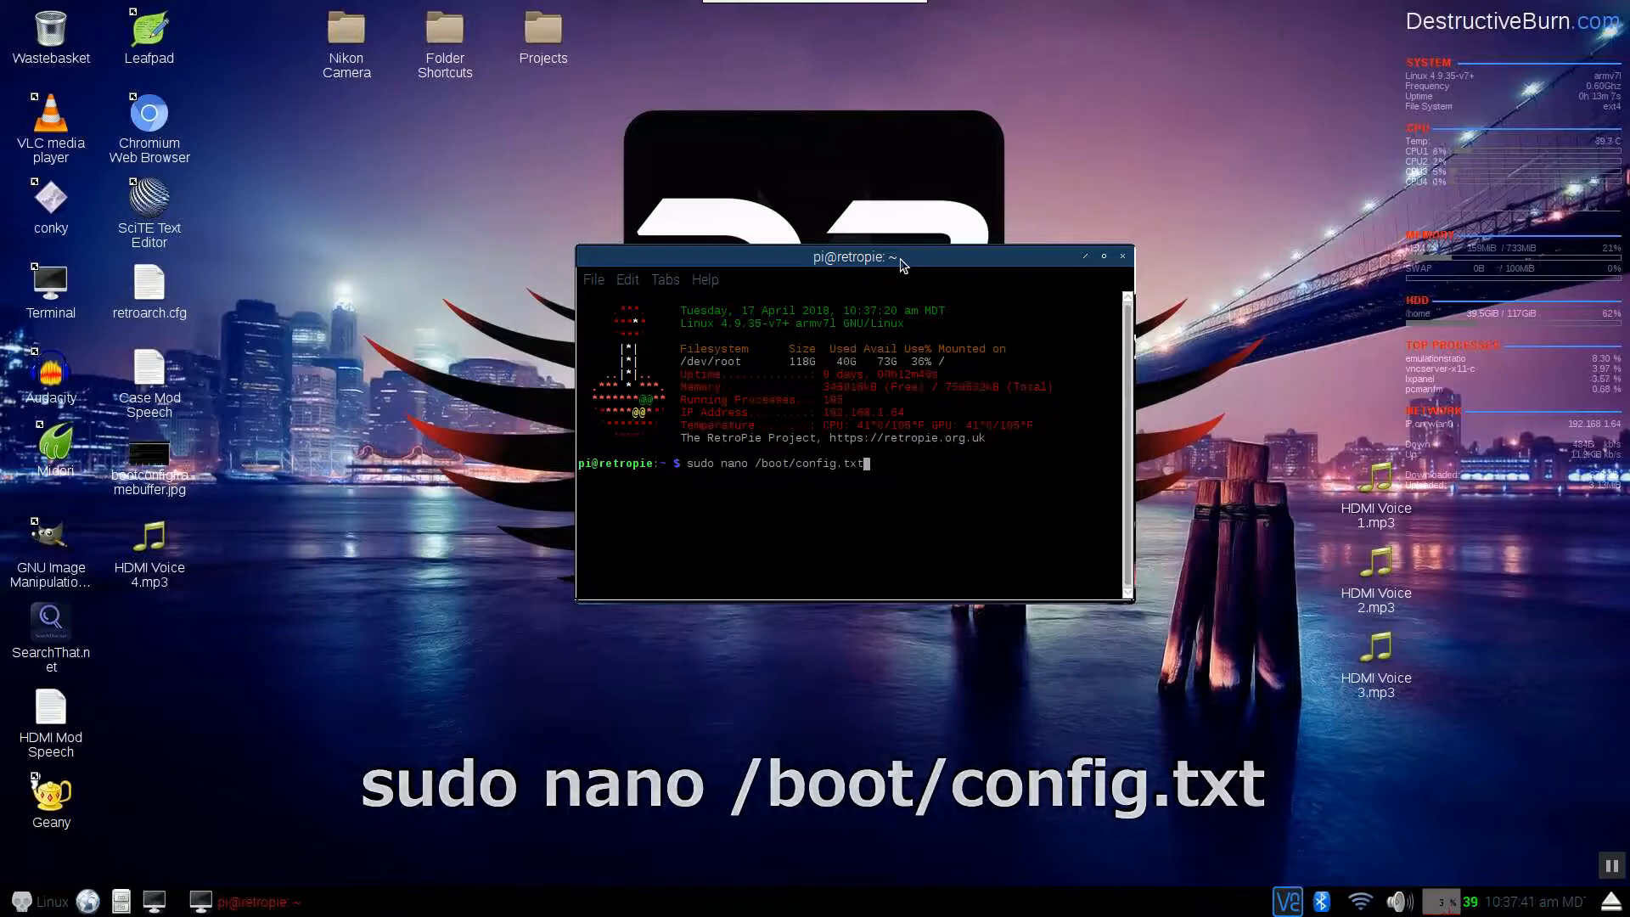
# Step: Run sudo nano /boot/config.txt and scroll to the framebuffer_width and framebuffer_height lines
pyautogui.press('Return')
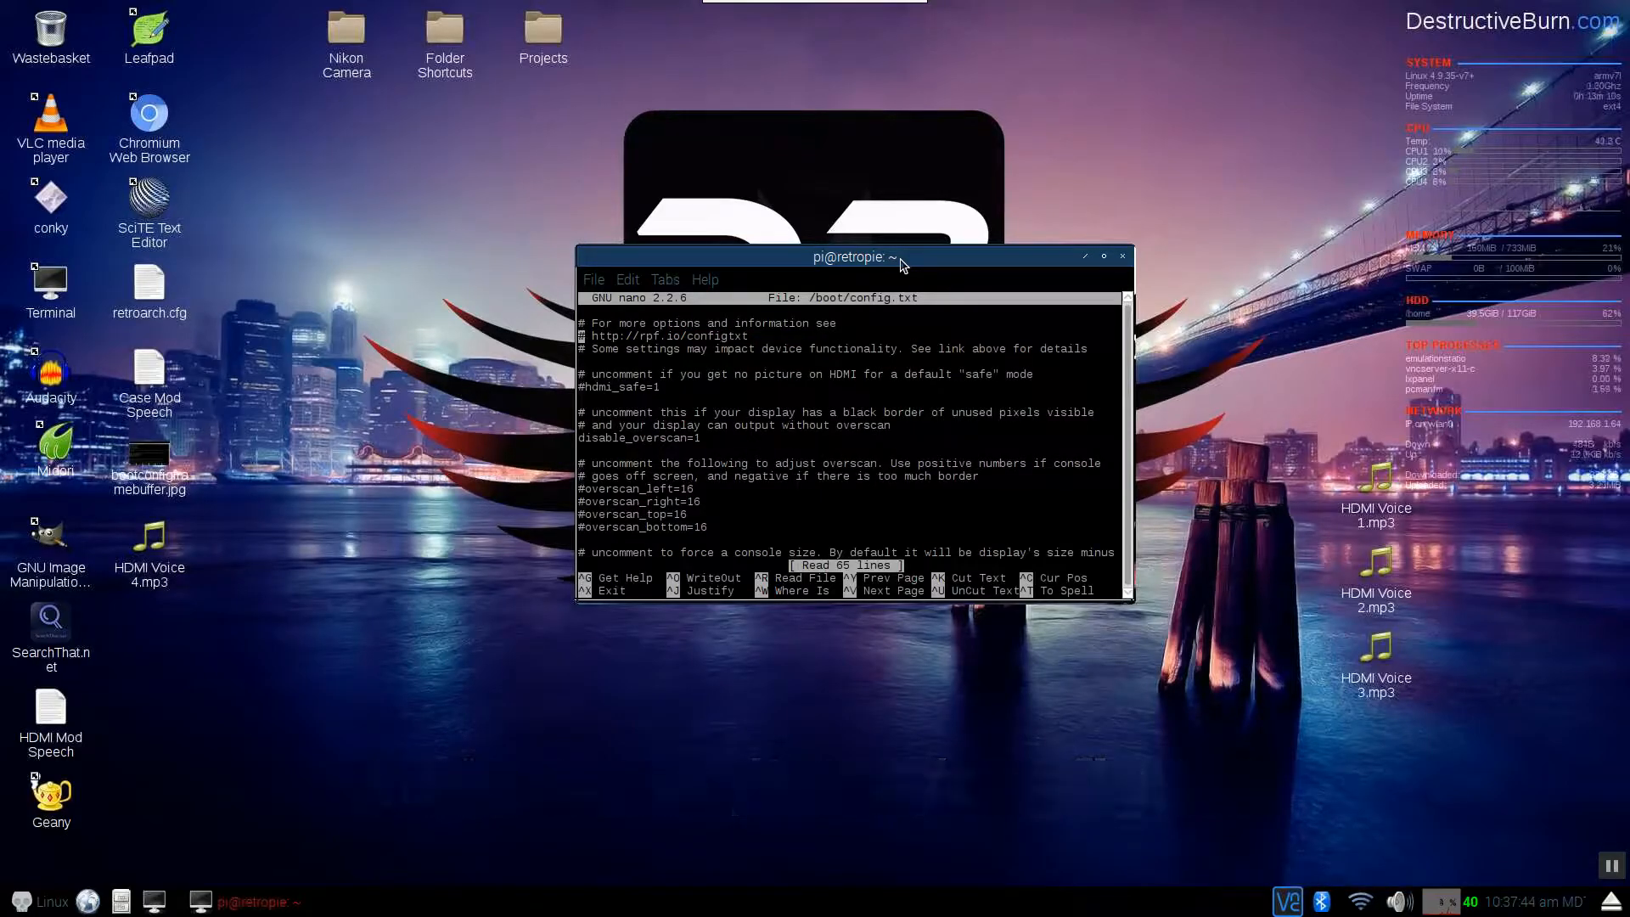
pyautogui.scroll(-3)
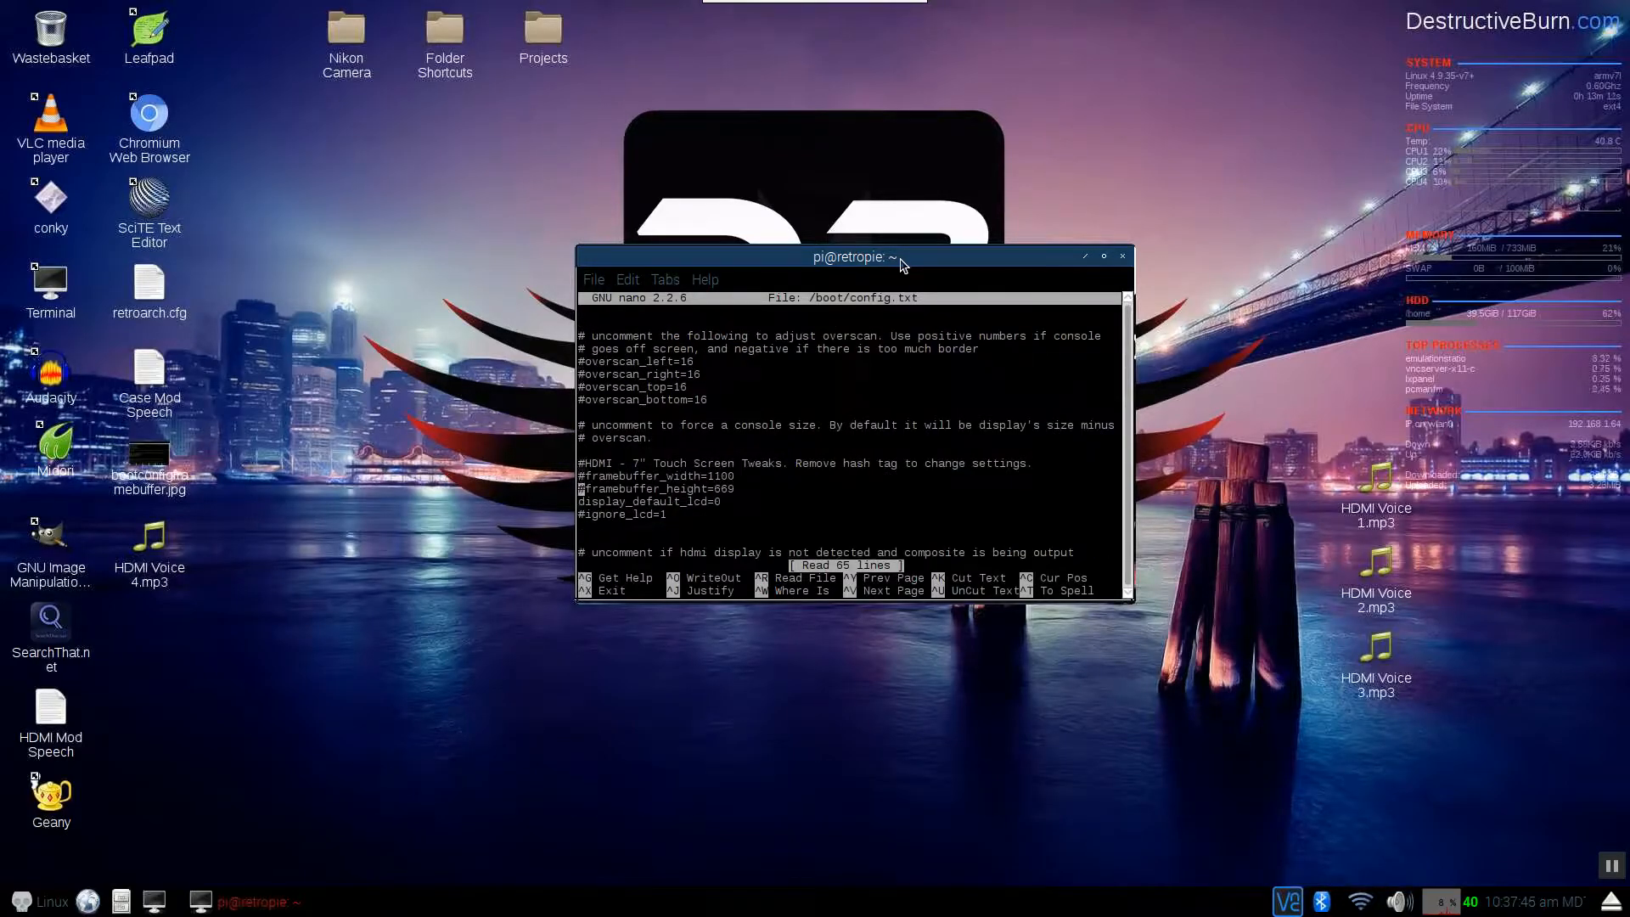